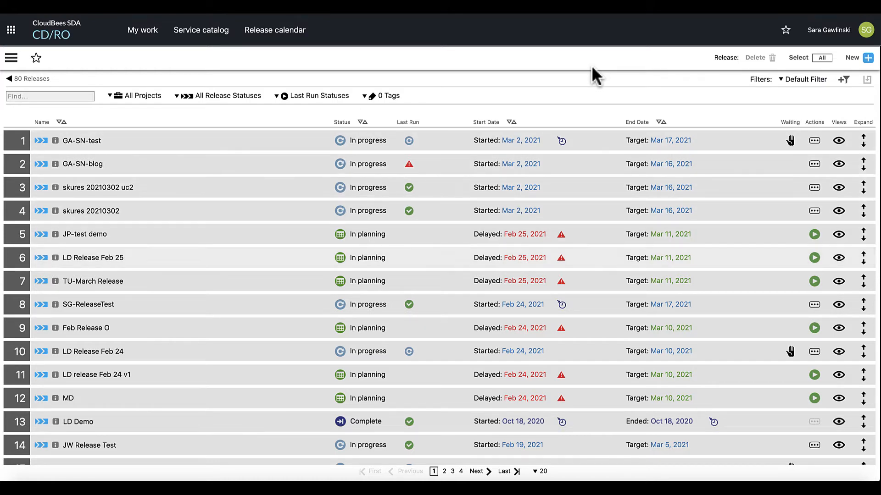
# Step: Filter the releases list by the SKO tag and open SG-ReleaseTest
pyautogui.click(380, 95)
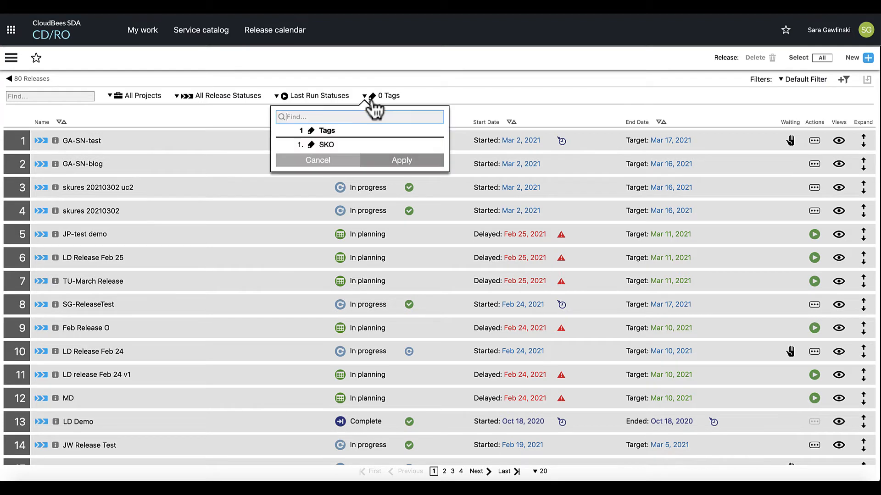
pyautogui.click(326, 144)
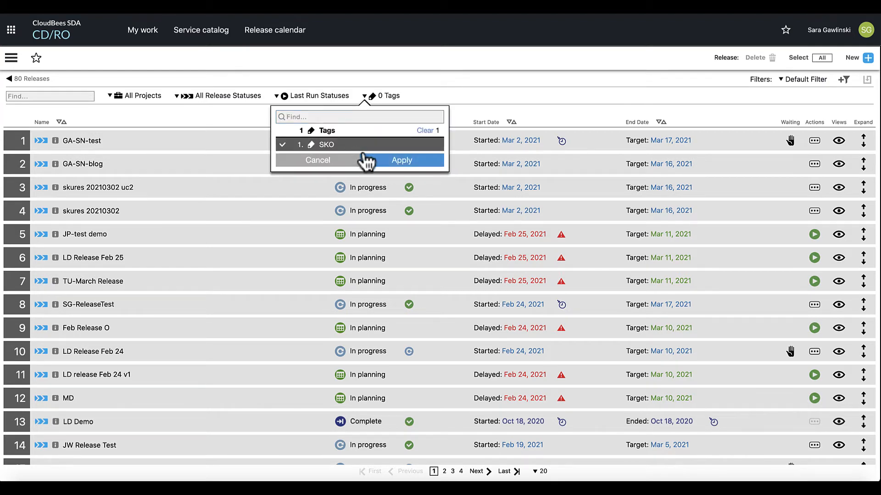
pyautogui.click(401, 160)
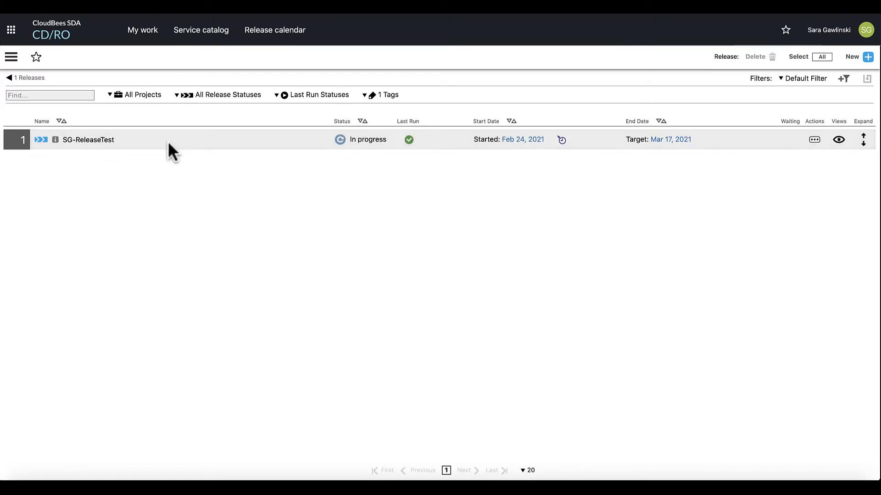
pyautogui.click(863, 140)
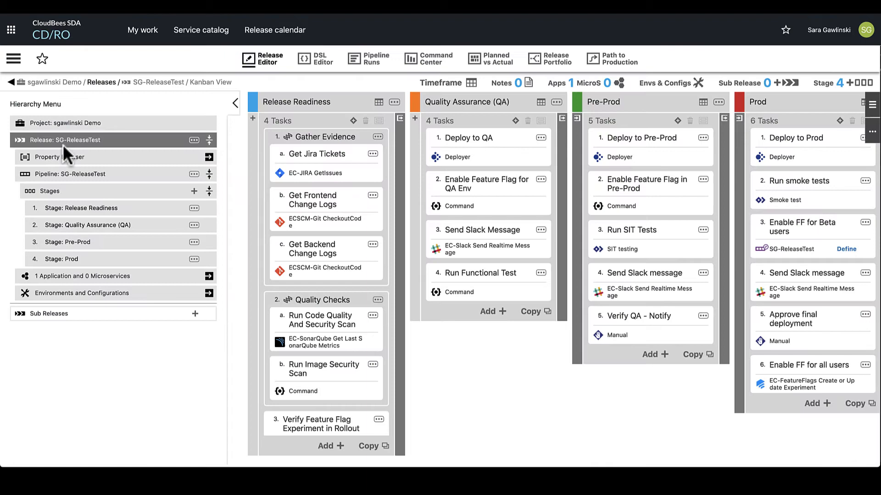
# Step: Review SG-ReleaseTest's Access Control privileges, including the 18 inherited ones, then close the dialog
pyautogui.click(195, 139)
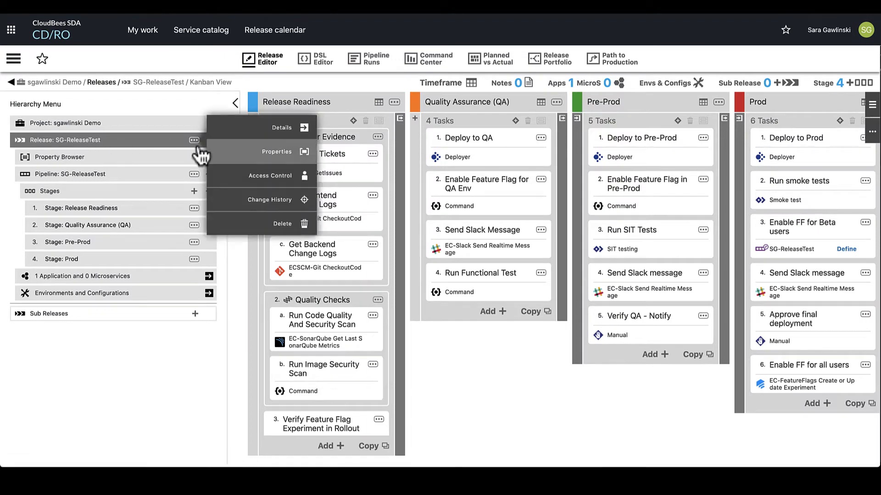
pyautogui.click(259, 175)
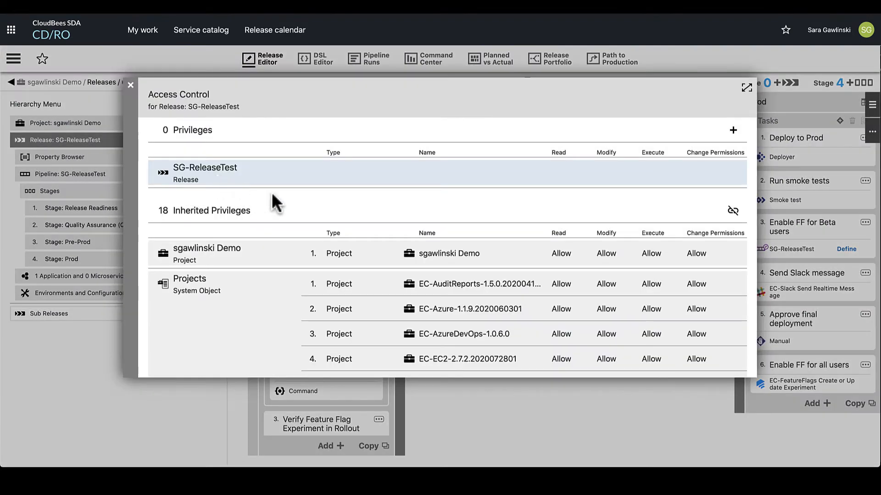
pyautogui.scroll(-3)
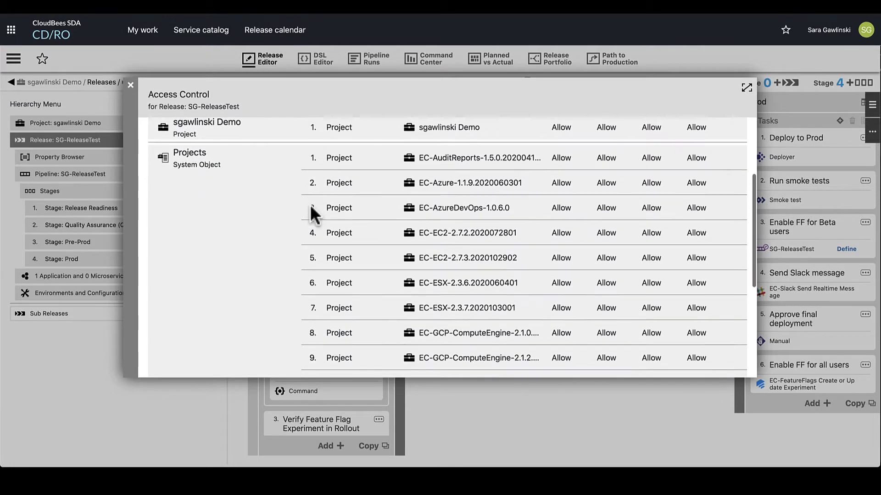
pyautogui.scroll(-3)
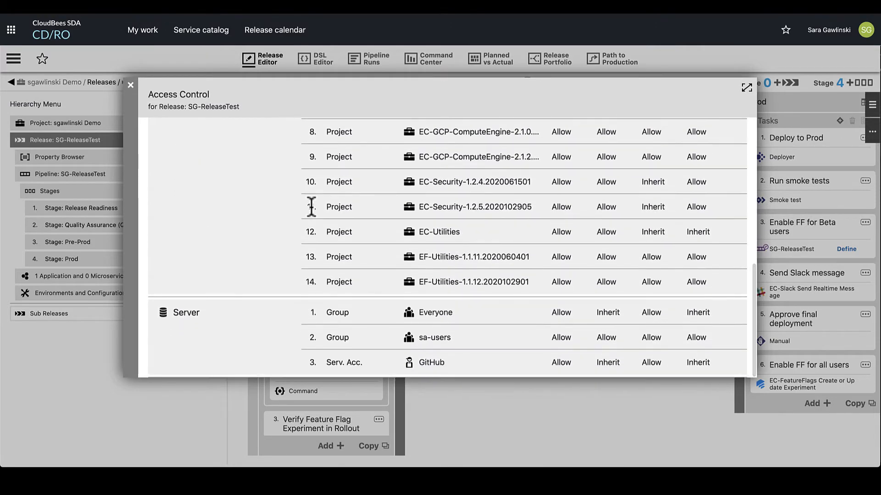
pyautogui.moveTo(360, 342)
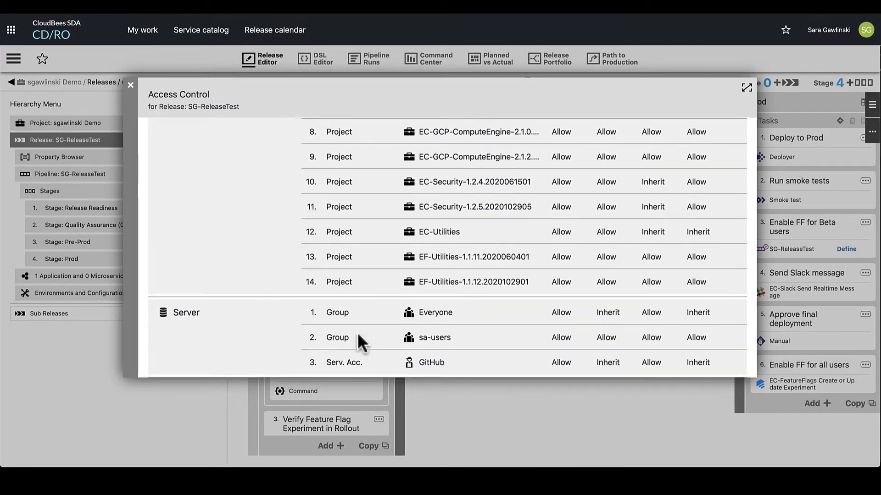
pyautogui.click(129, 86)
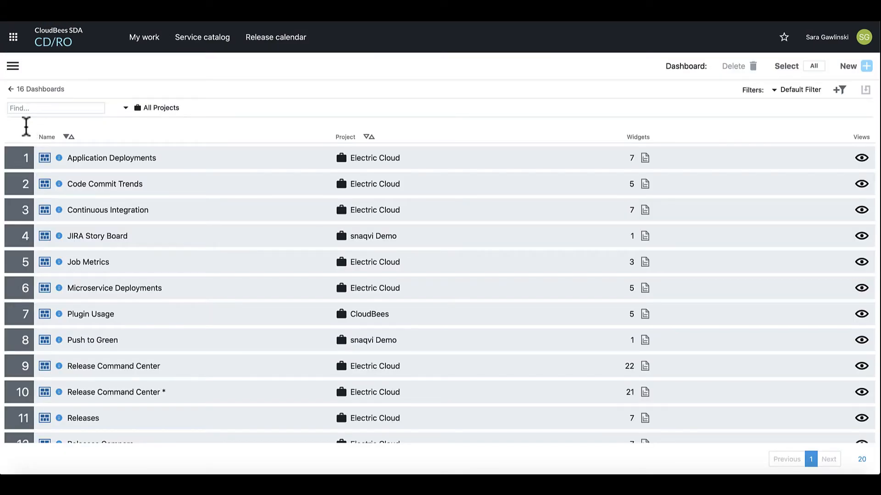
# Step: Show the Release Command Center metrics as of 2021-03-02, then go to the service catalog
pyautogui.click(13, 37)
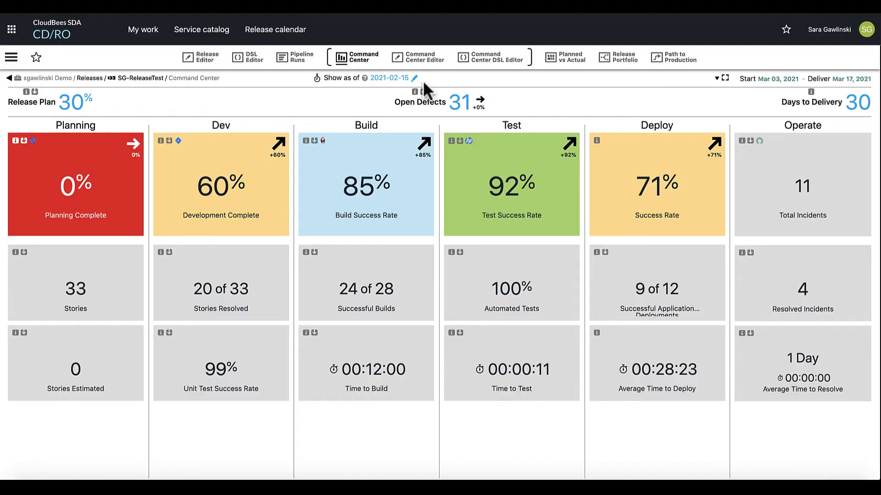
pyautogui.moveTo(407, 96)
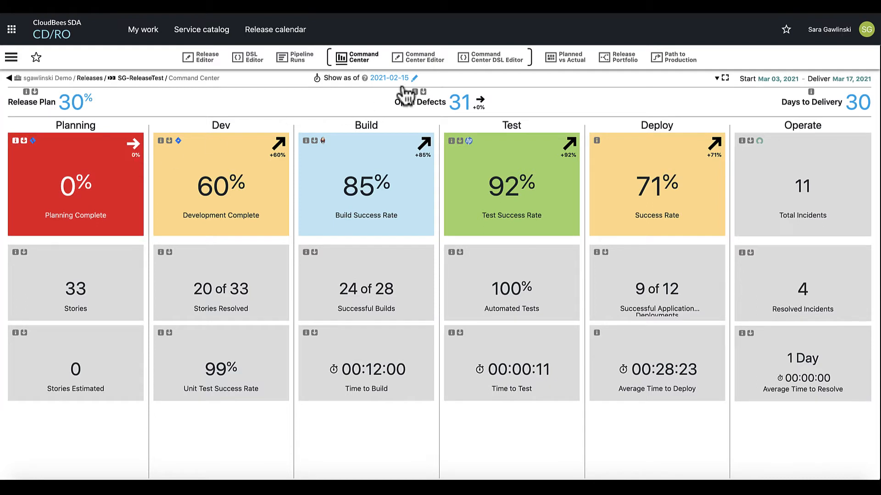
pyautogui.moveTo(406, 90)
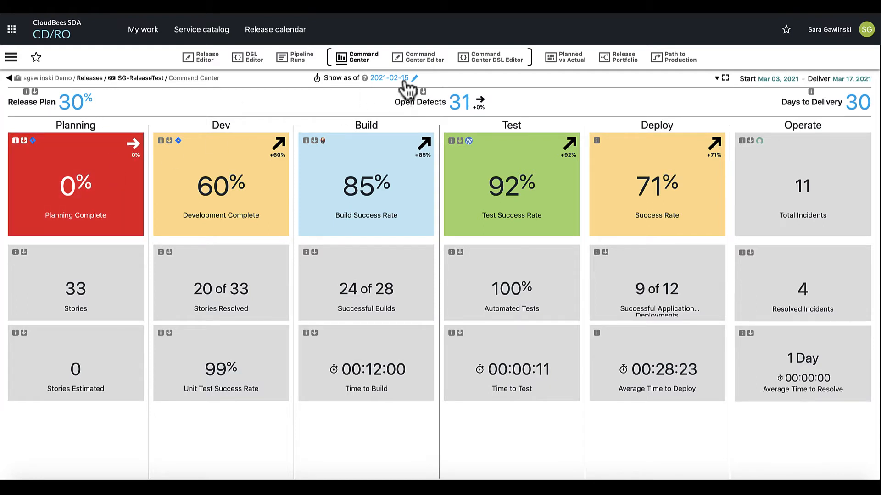
pyautogui.click(389, 78)
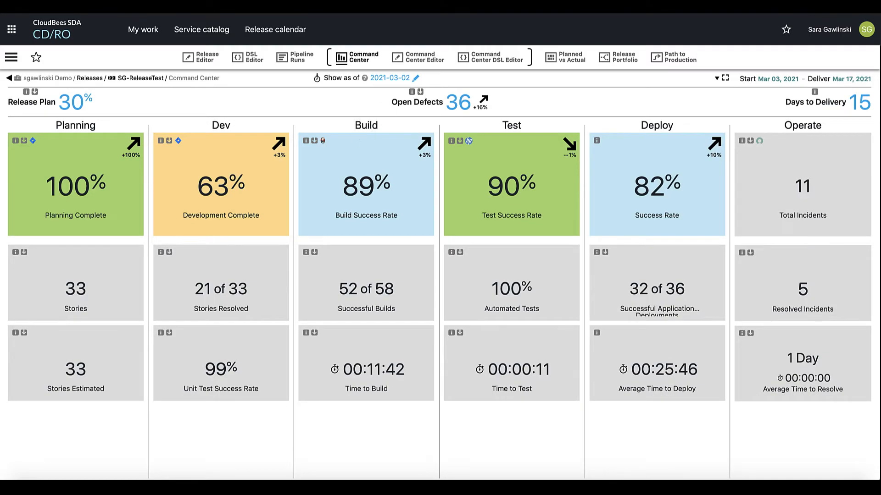
pyautogui.click(201, 29)
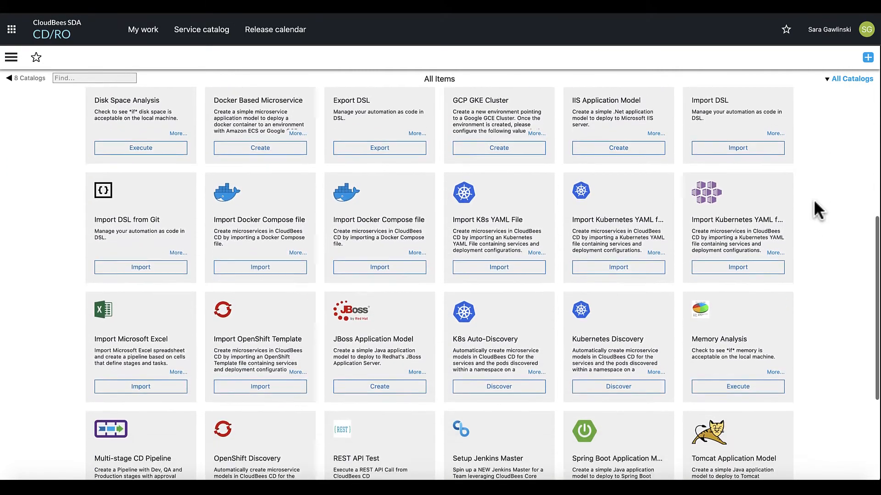
# Step: Submit a Create UC2 Release request based on the Full CI-CD release template
pyautogui.scroll(3)
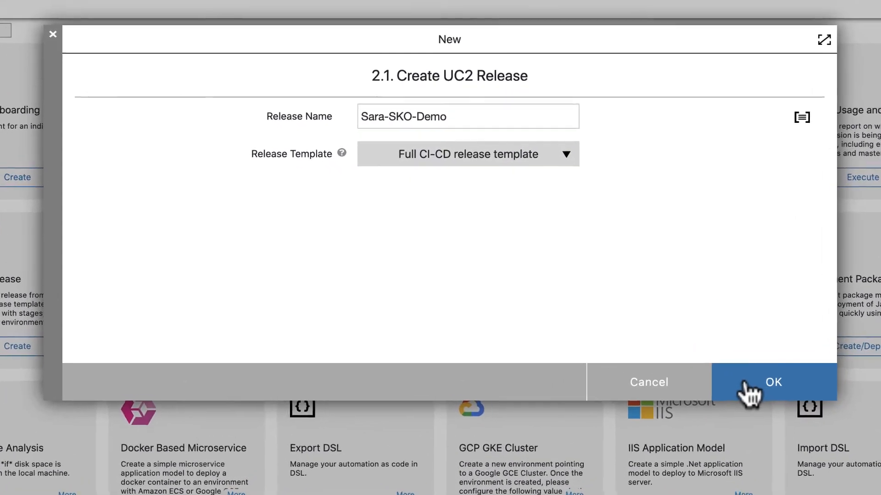
pyautogui.click(773, 382)
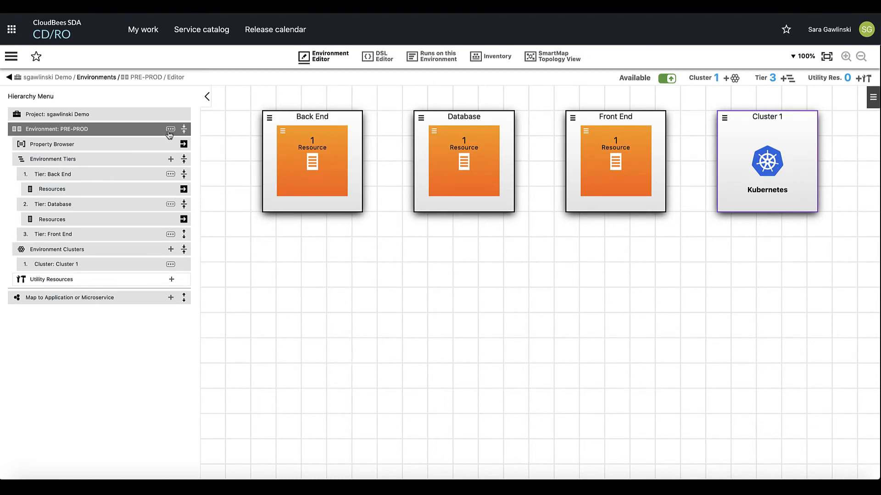
# Step: Browse environment templates such as amazonEC2, then return to the SG-ReleaseTest release overview
pyautogui.click(375, 55)
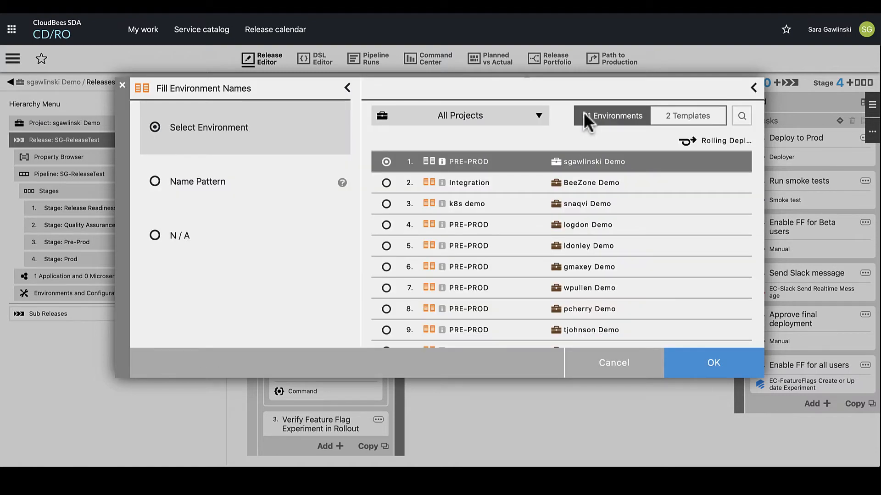
pyautogui.click(688, 116)
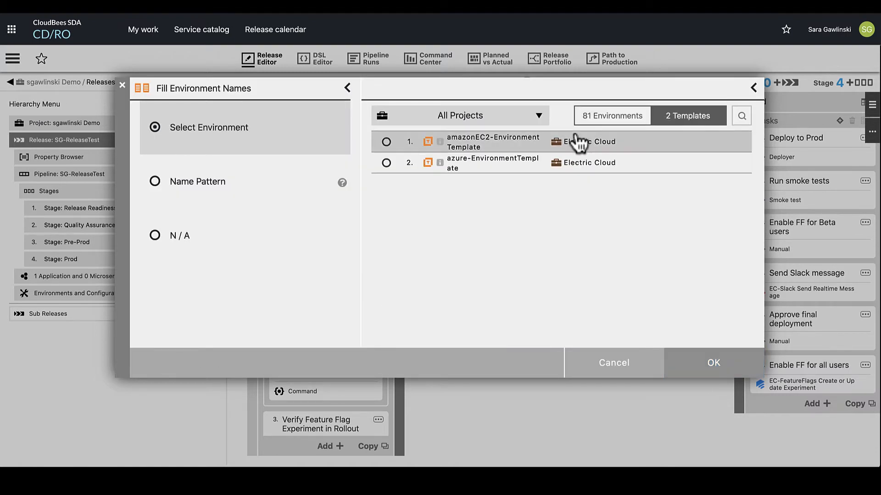
pyautogui.click(385, 142)
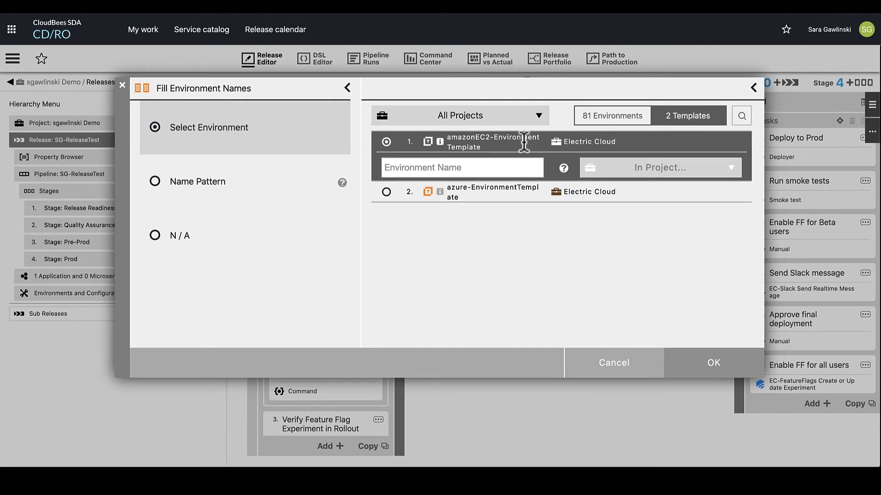
pyautogui.moveTo(610, 159)
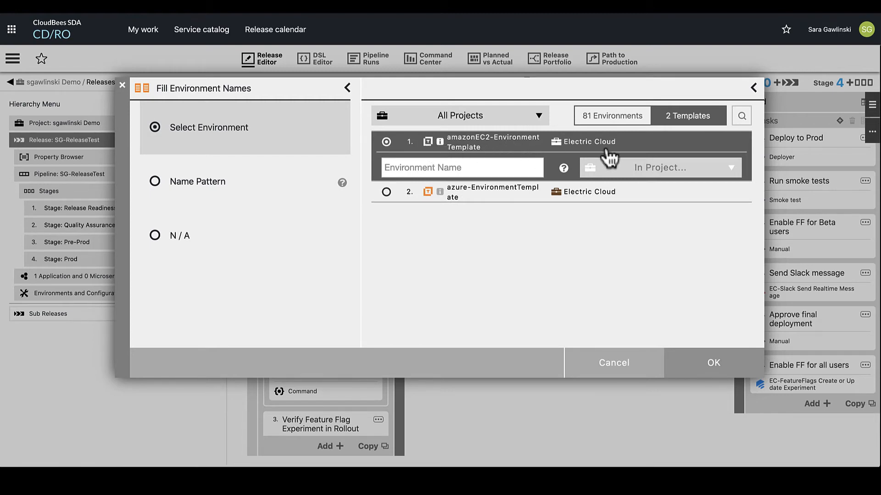
pyautogui.click(613, 362)
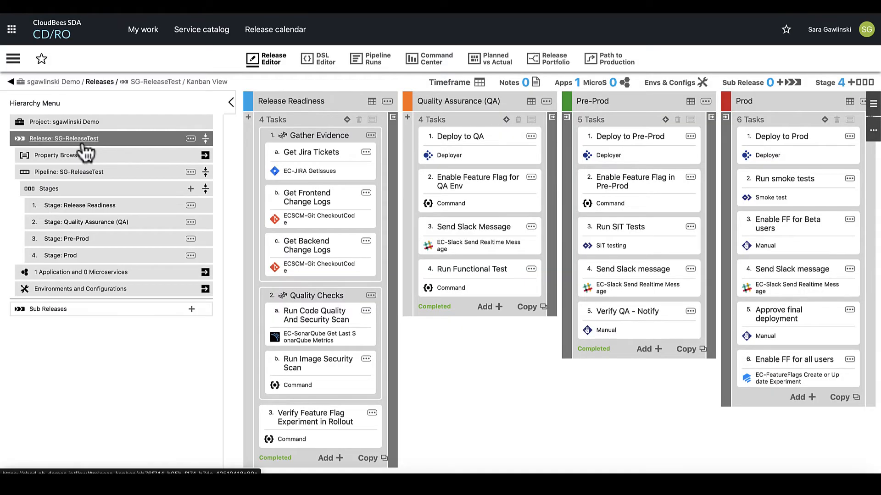
pyautogui.moveTo(872, 131)
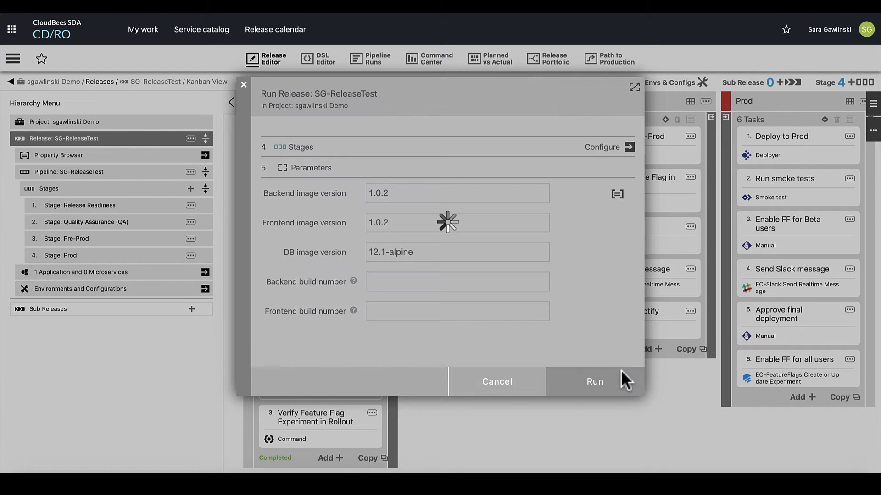
# Step: Run SG-ReleaseTest with the default image version parameters
pyautogui.click(593, 381)
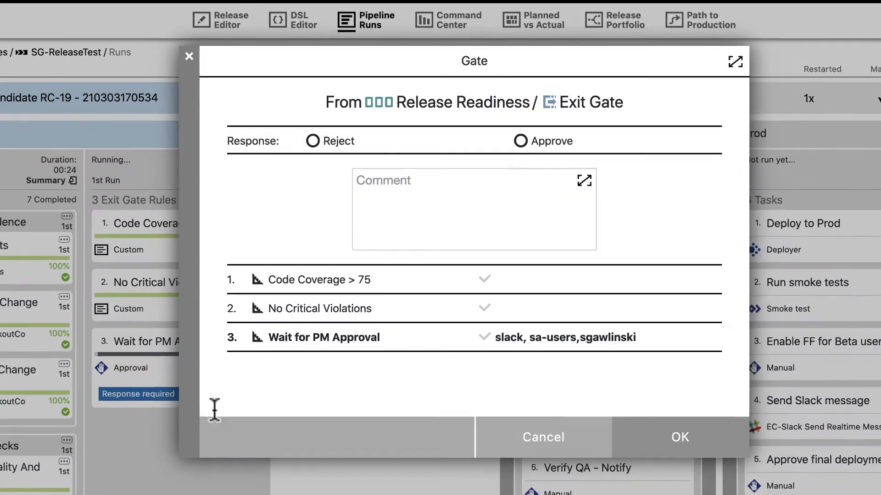
# Step: Approve the Release Readiness exit gate with comment 'Approved', then open the completed run's audit reports
pyautogui.write('Approved')
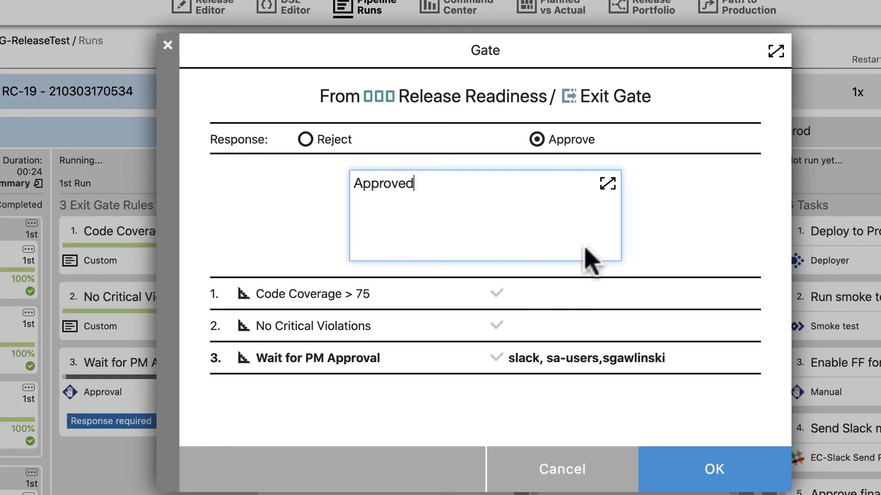
pyautogui.click(713, 469)
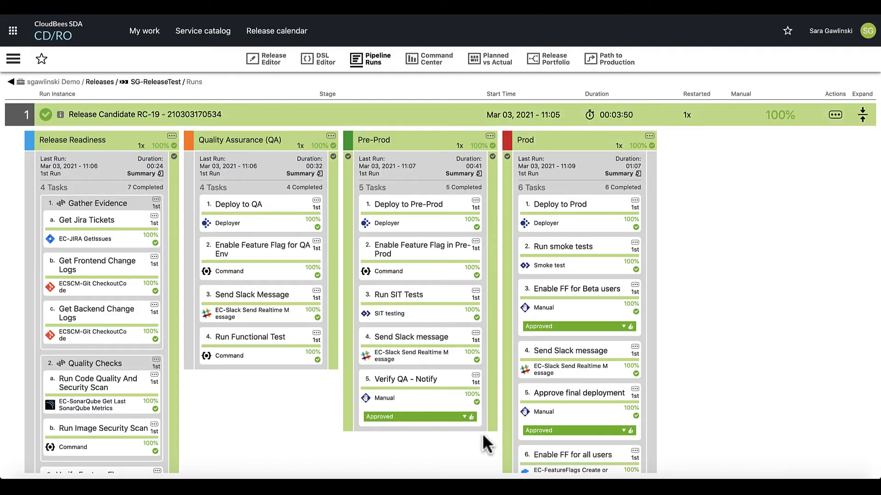
pyautogui.click(834, 115)
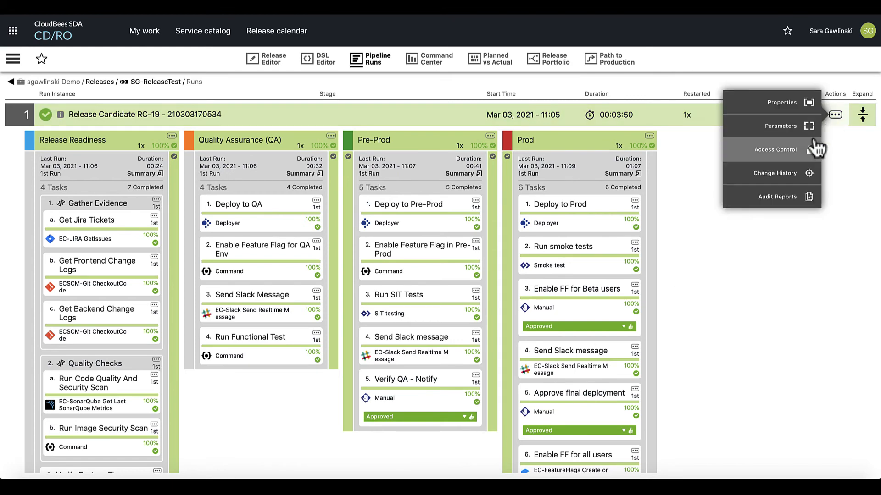
pyautogui.click(778, 197)
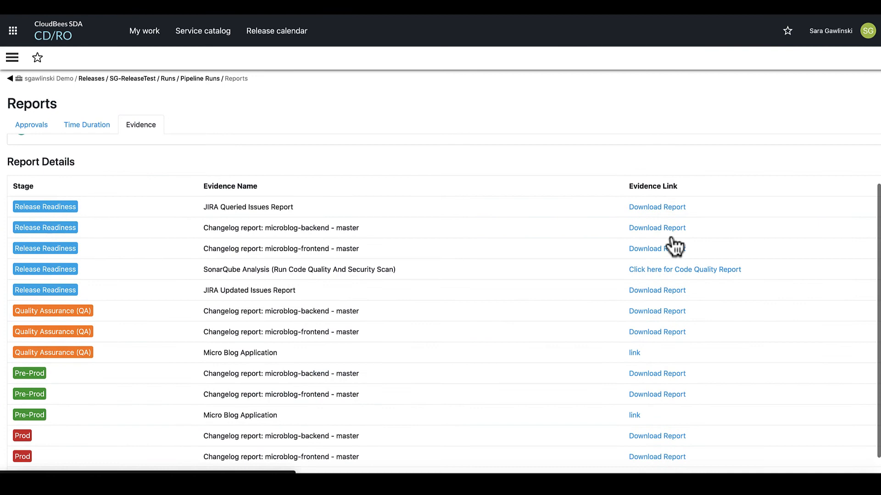
# Step: Review the run's Time Duration report, then its Approvals report listing six approvals
pyautogui.click(87, 125)
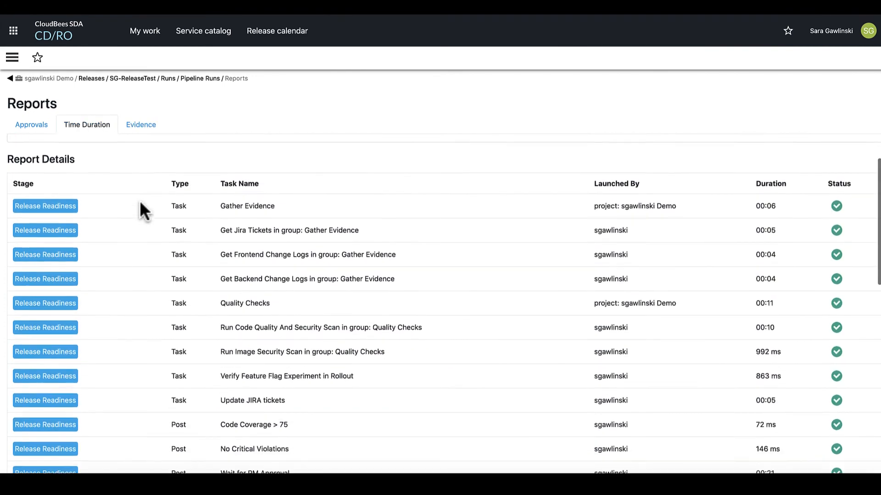
pyautogui.scroll(-3)
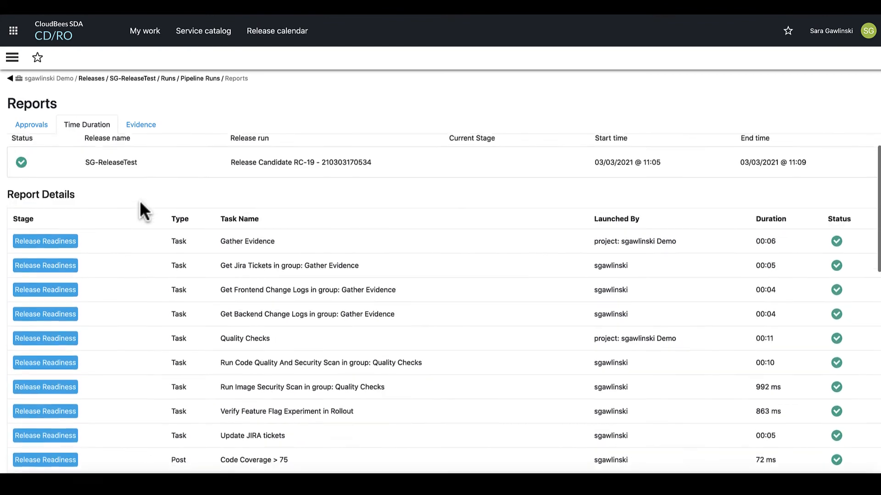
pyautogui.click(31, 125)
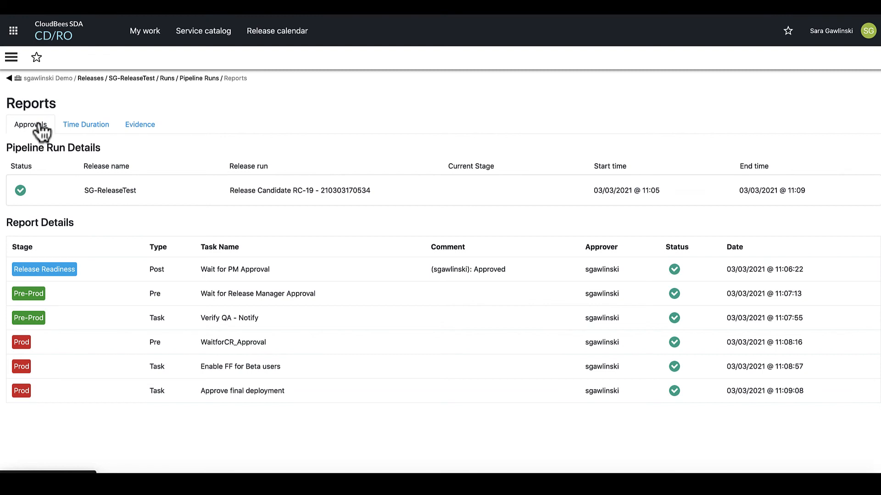
pyautogui.moveTo(160, 247)
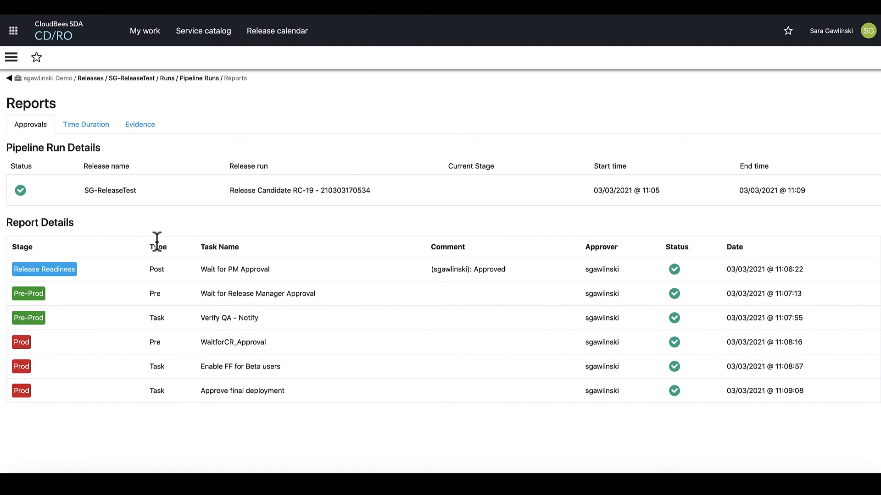
pyautogui.moveTo(80, 172)
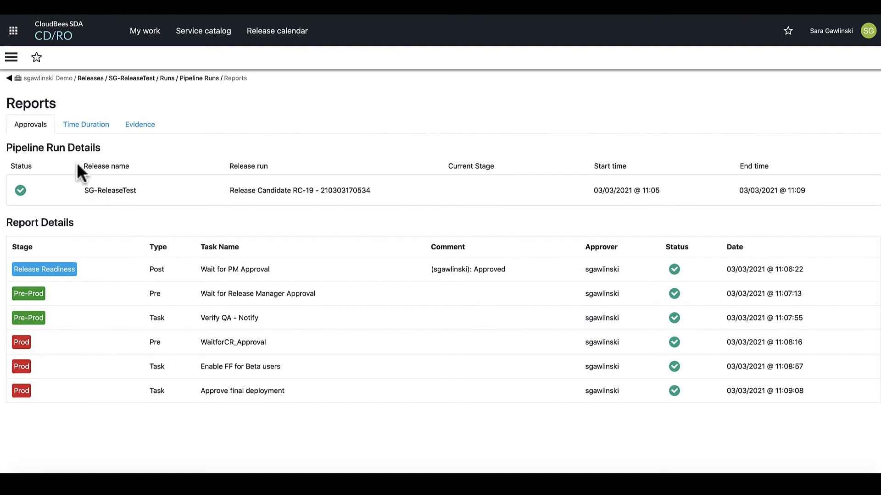